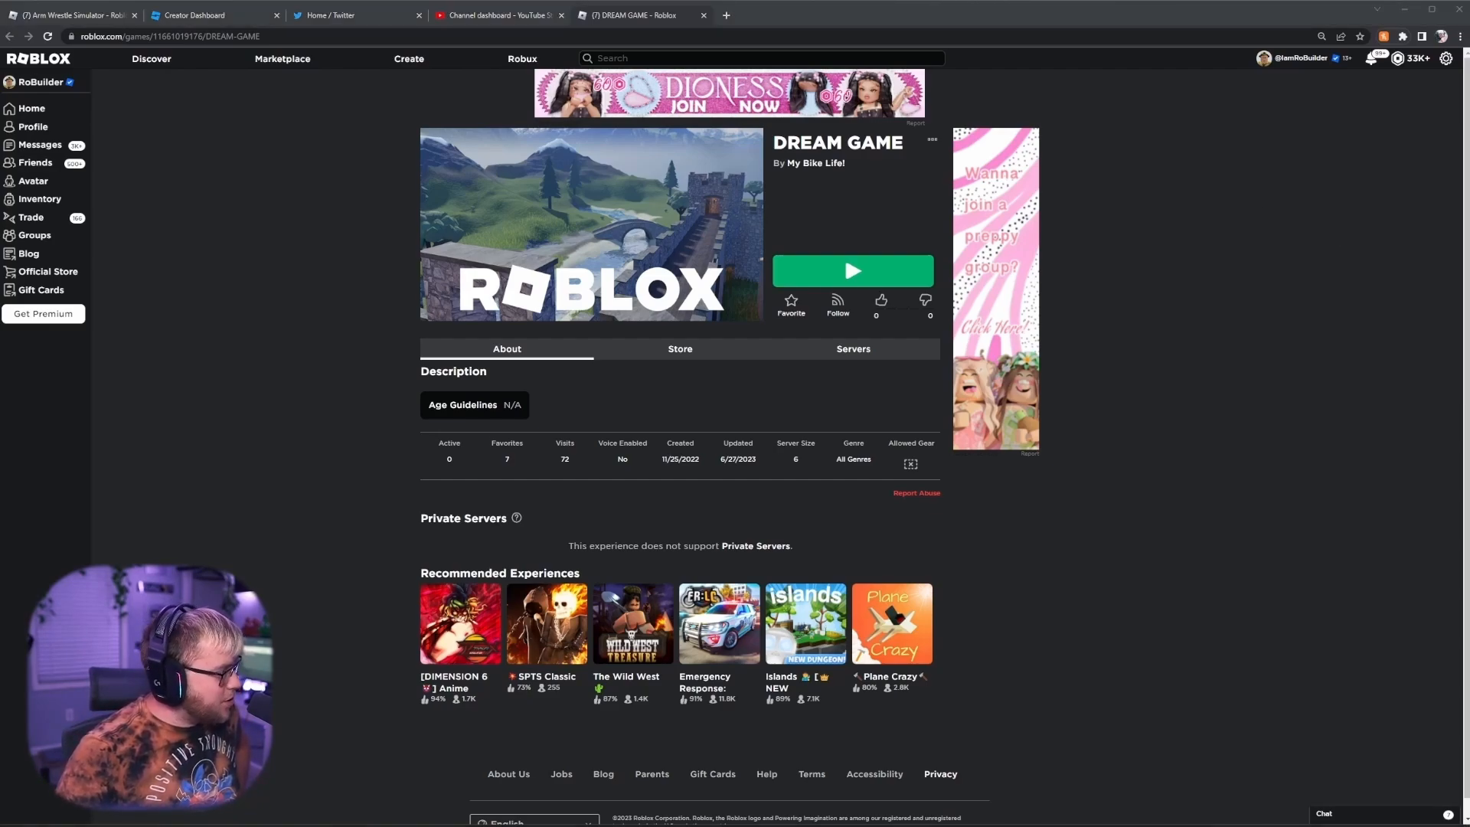
# Launch the DREAM GAME experience from its Roblox page via the green Play button
pyautogui.click(851, 269)
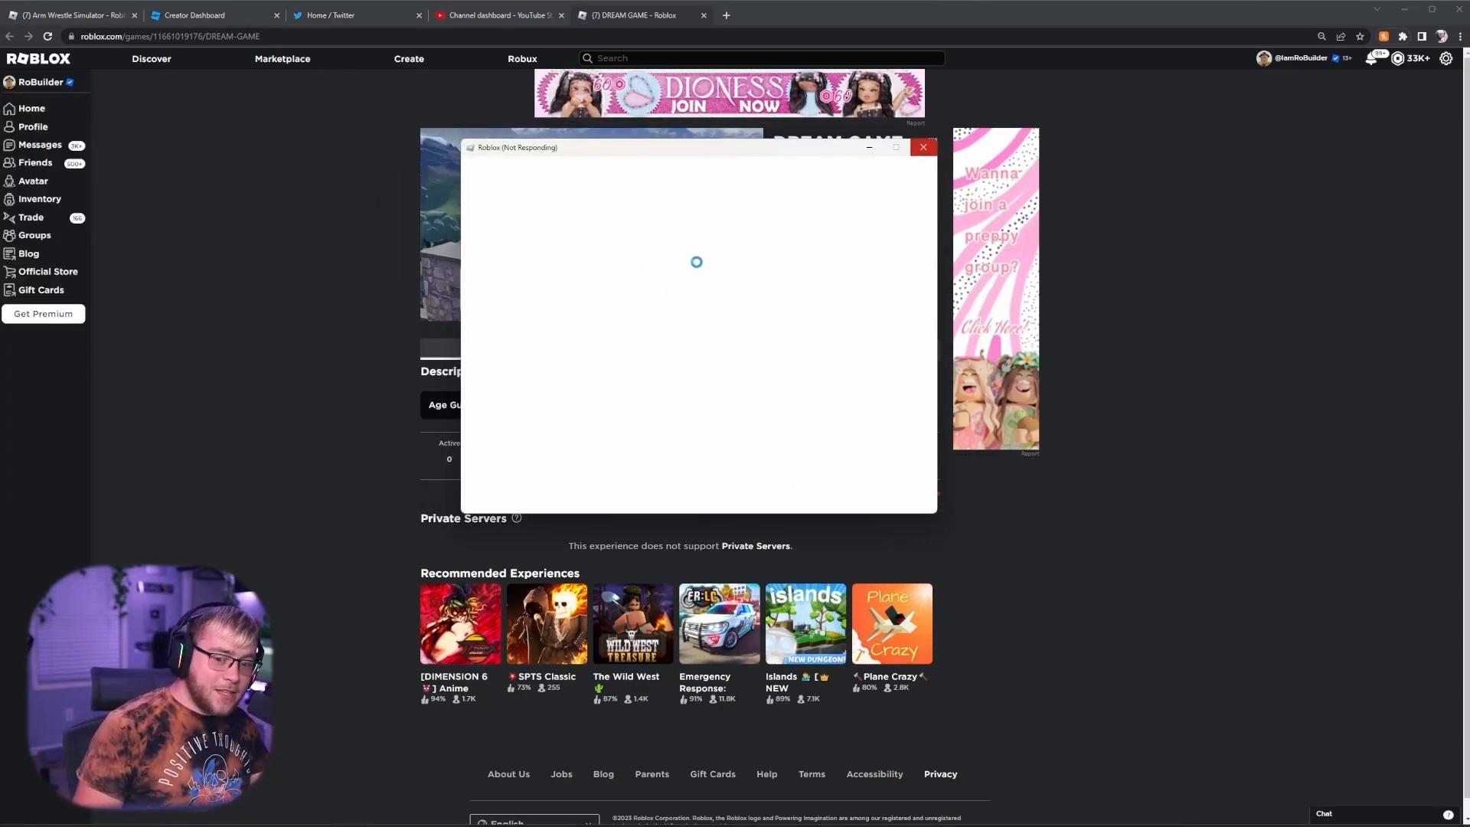
pyautogui.click(922, 147)
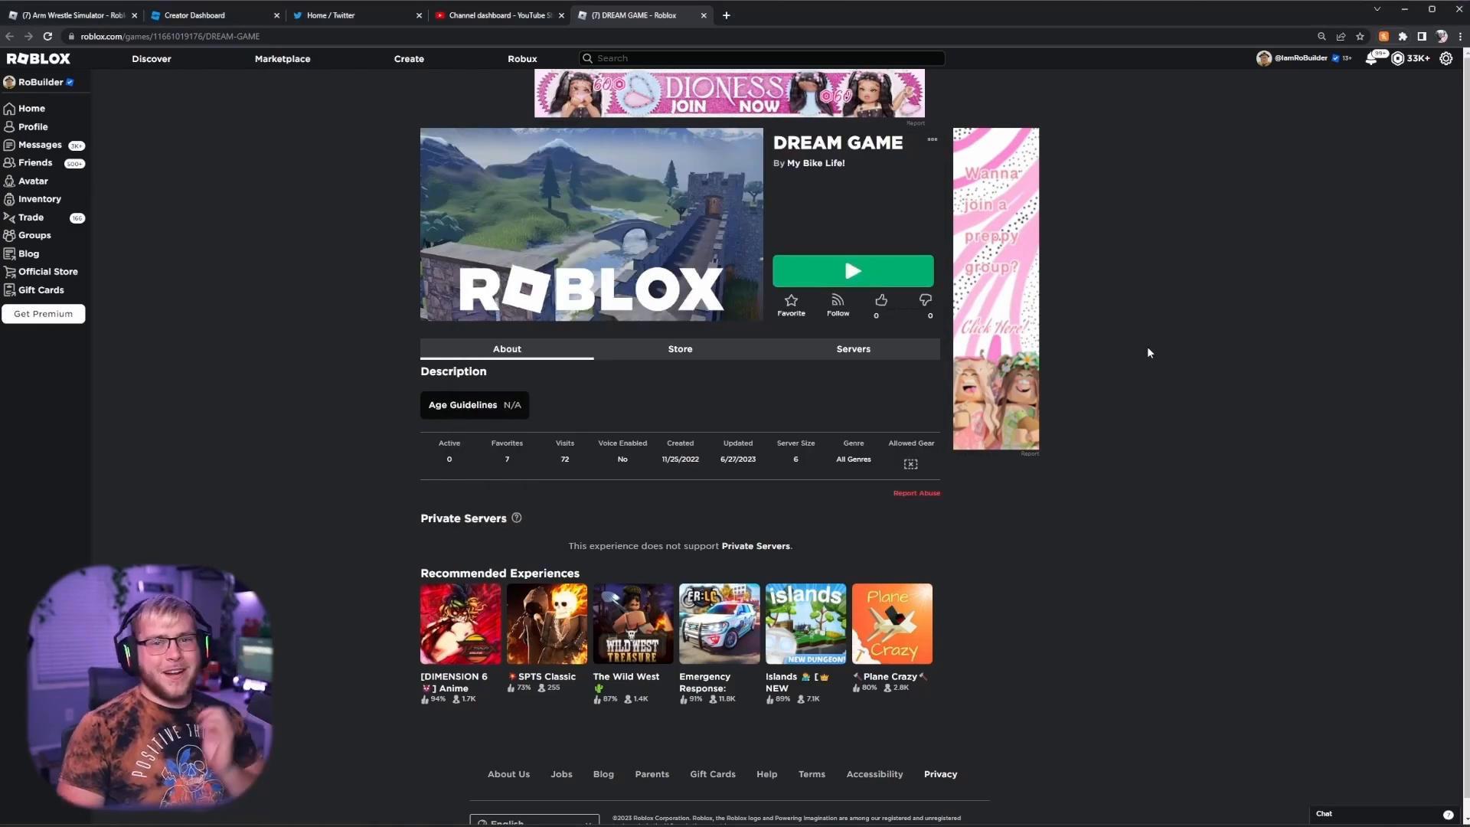
pyautogui.click(851, 271)
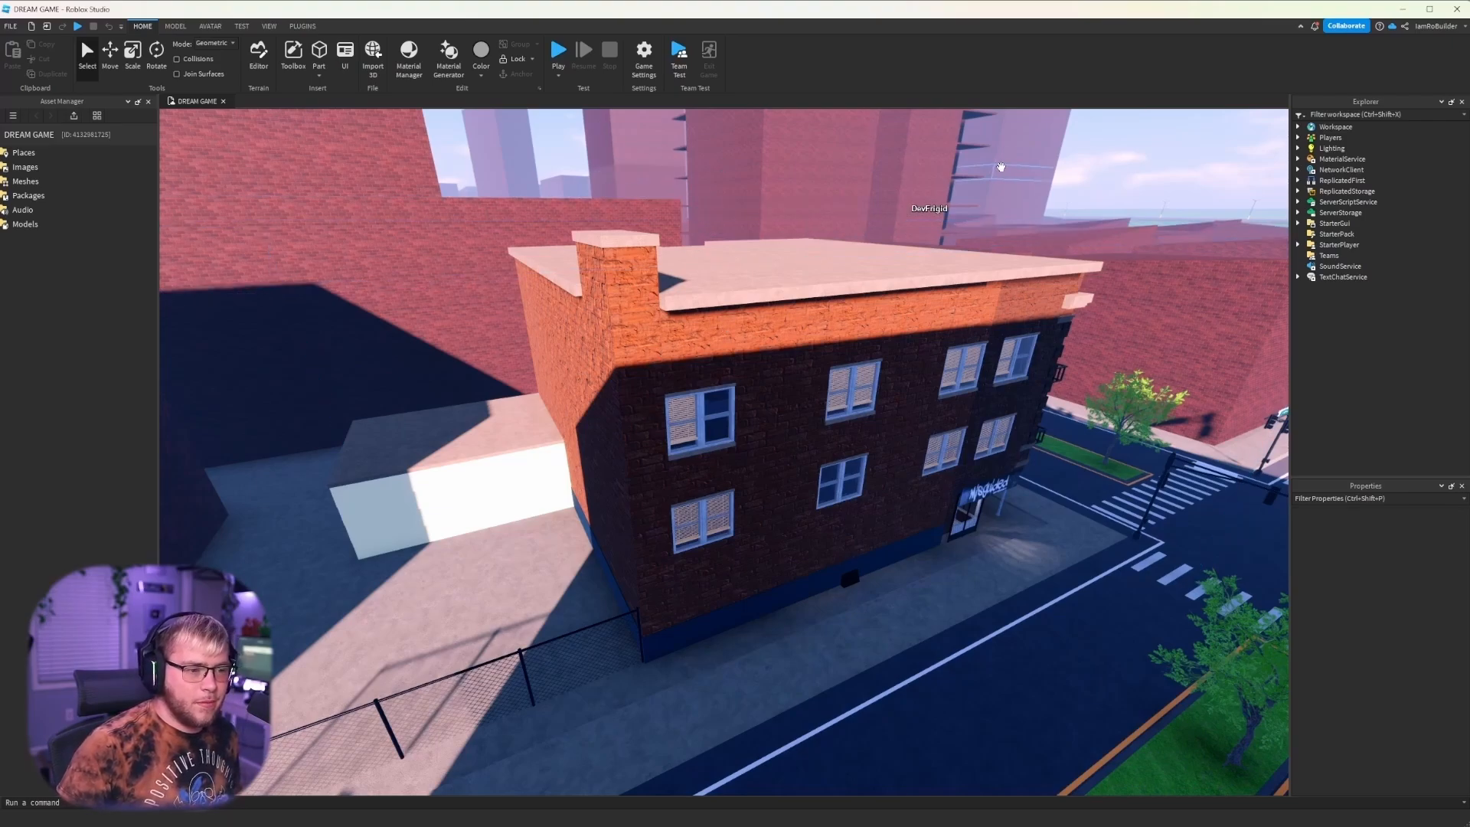
pyautogui.moveTo(1272, 128)
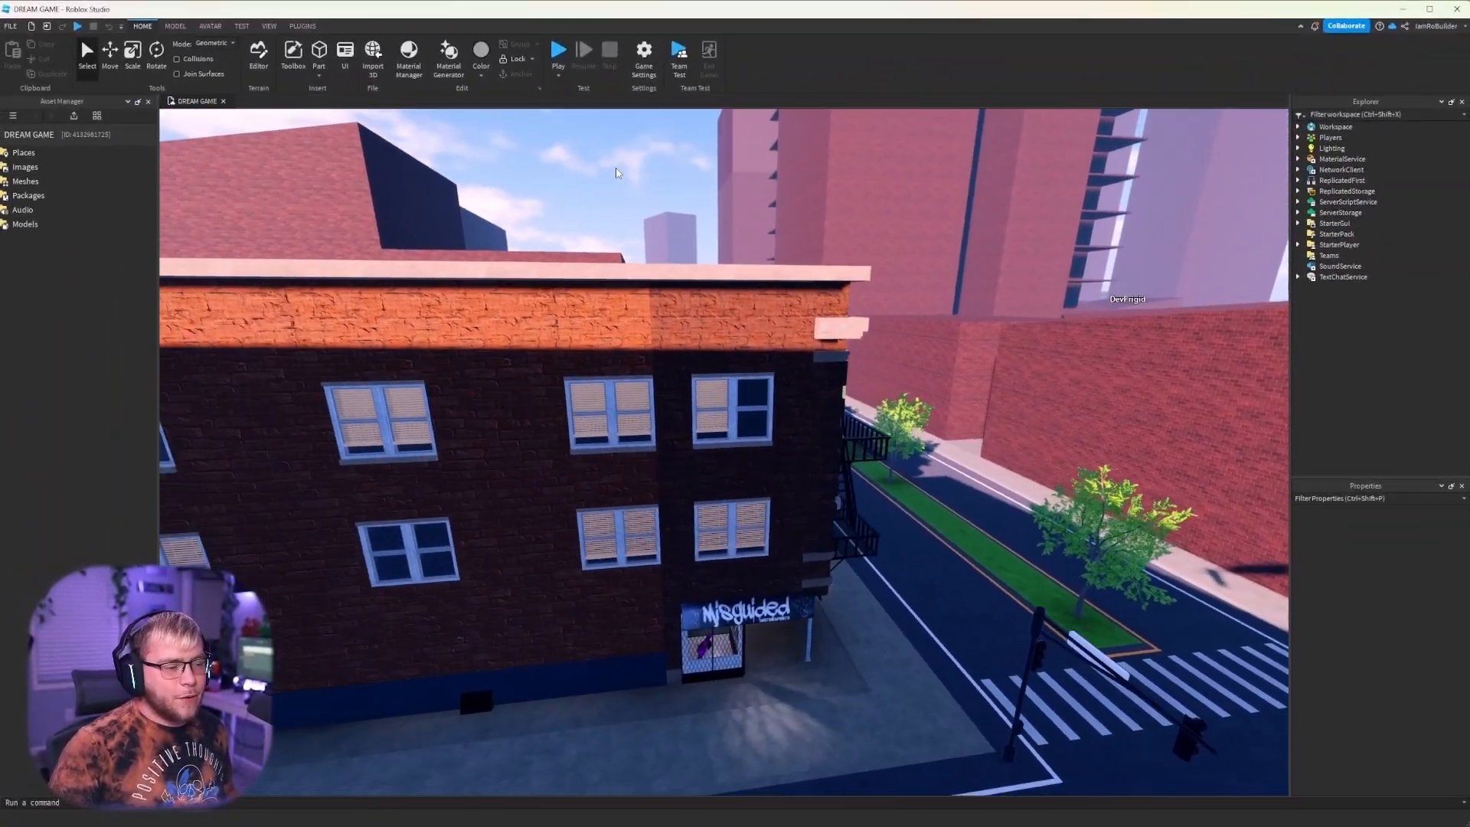
pyautogui.click(557, 50)
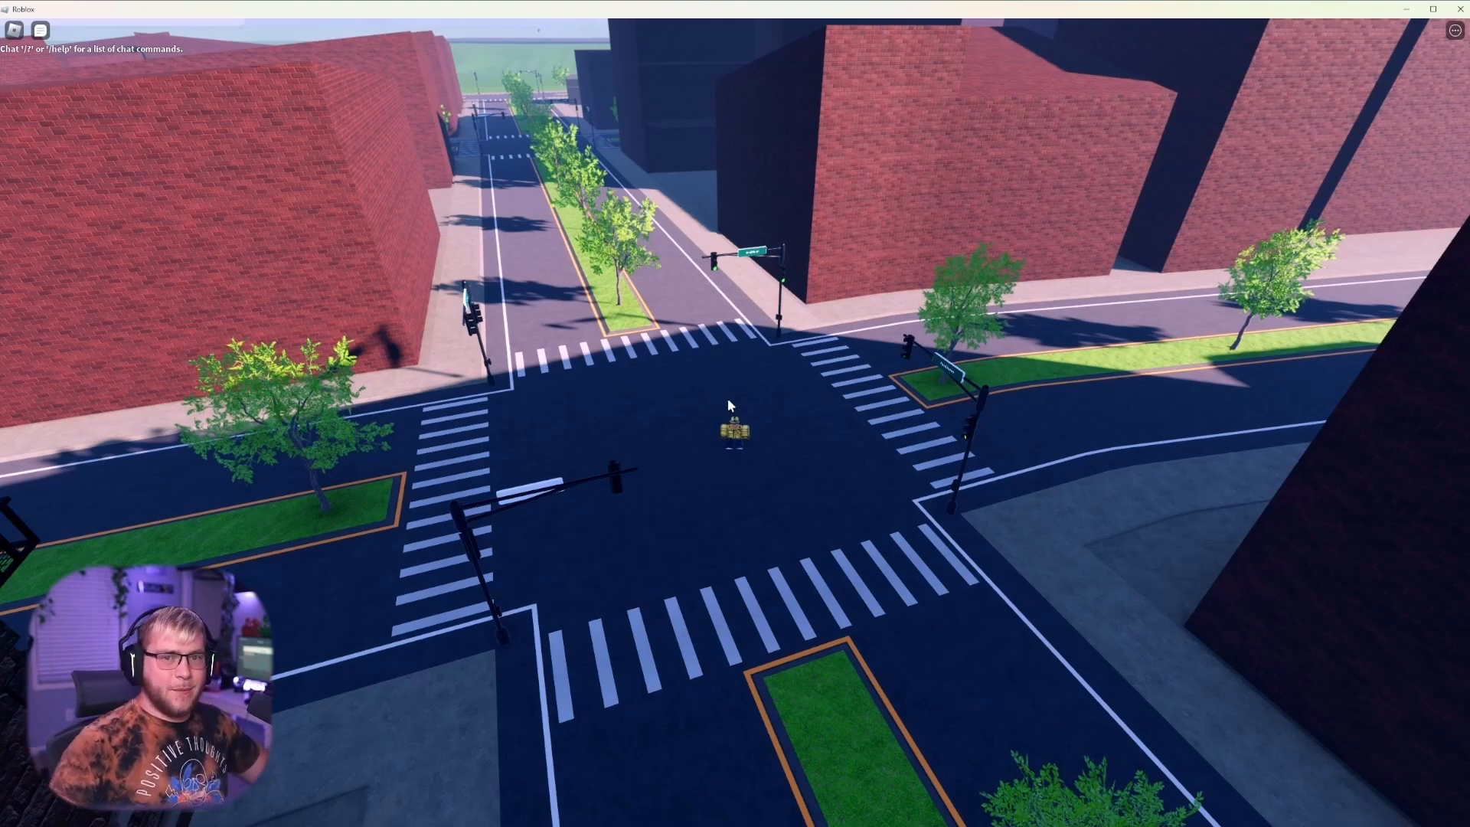
pyautogui.moveTo(732, 369)
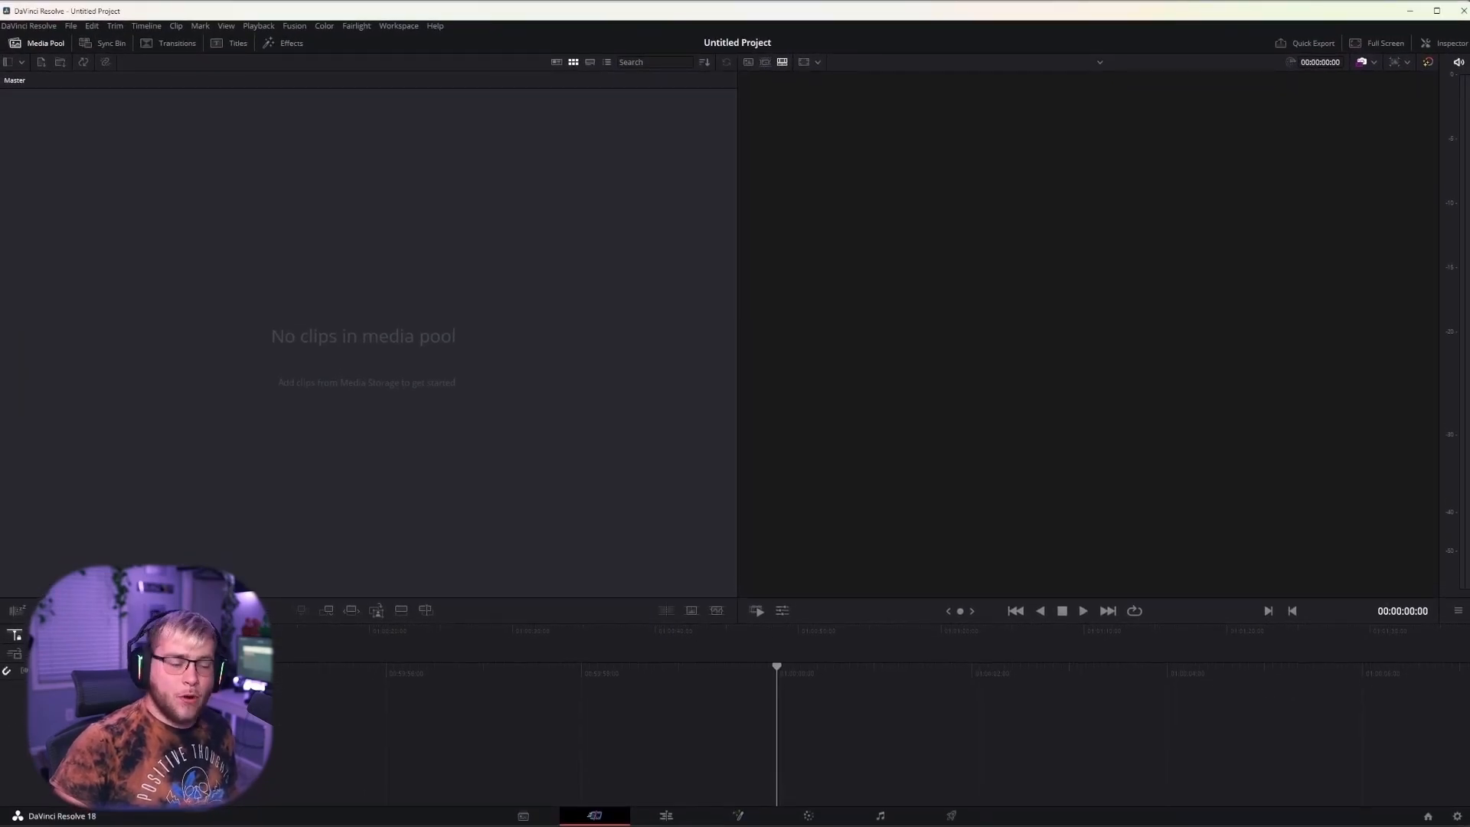
# Split the long free-cam recording at the current playhead frame
pyautogui.click(666, 814)
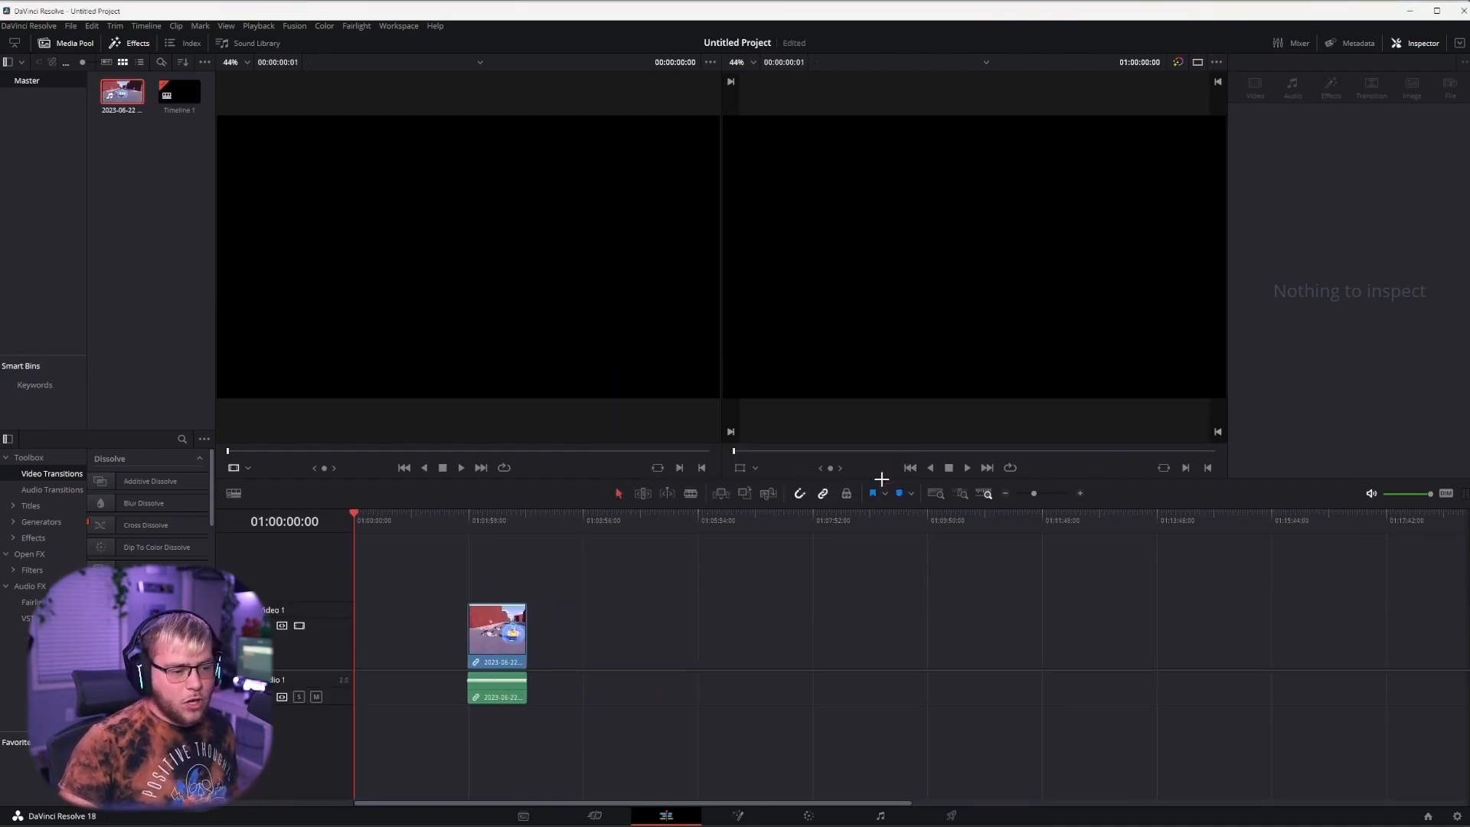
pyautogui.rightClick(496, 627)
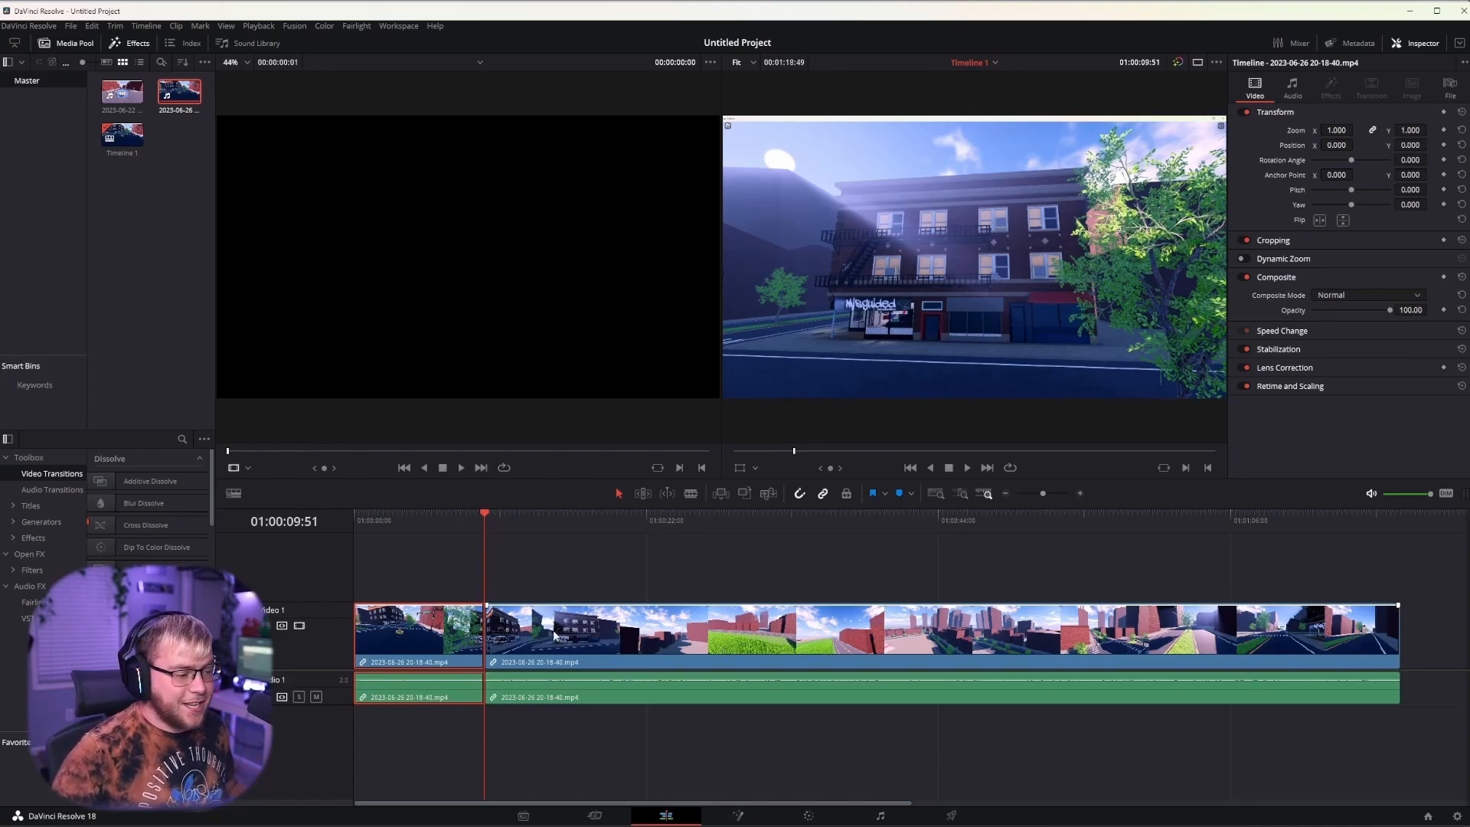
pyautogui.click(967, 467)
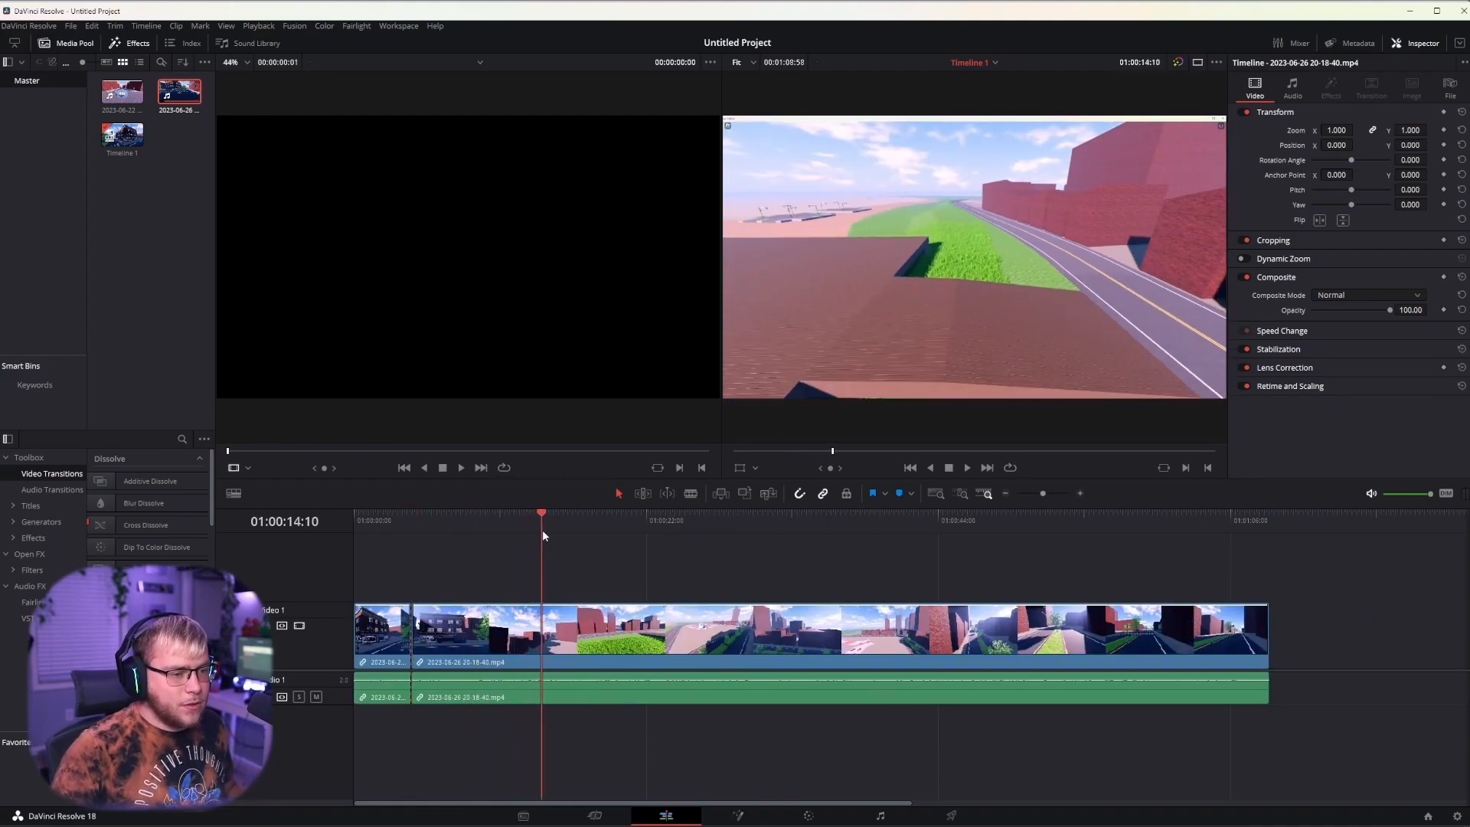
# Trim the unwanted footage off the long clip's start, leaving two short clips
pyautogui.moveTo(541, 513); pyautogui.dragTo(582, 513)
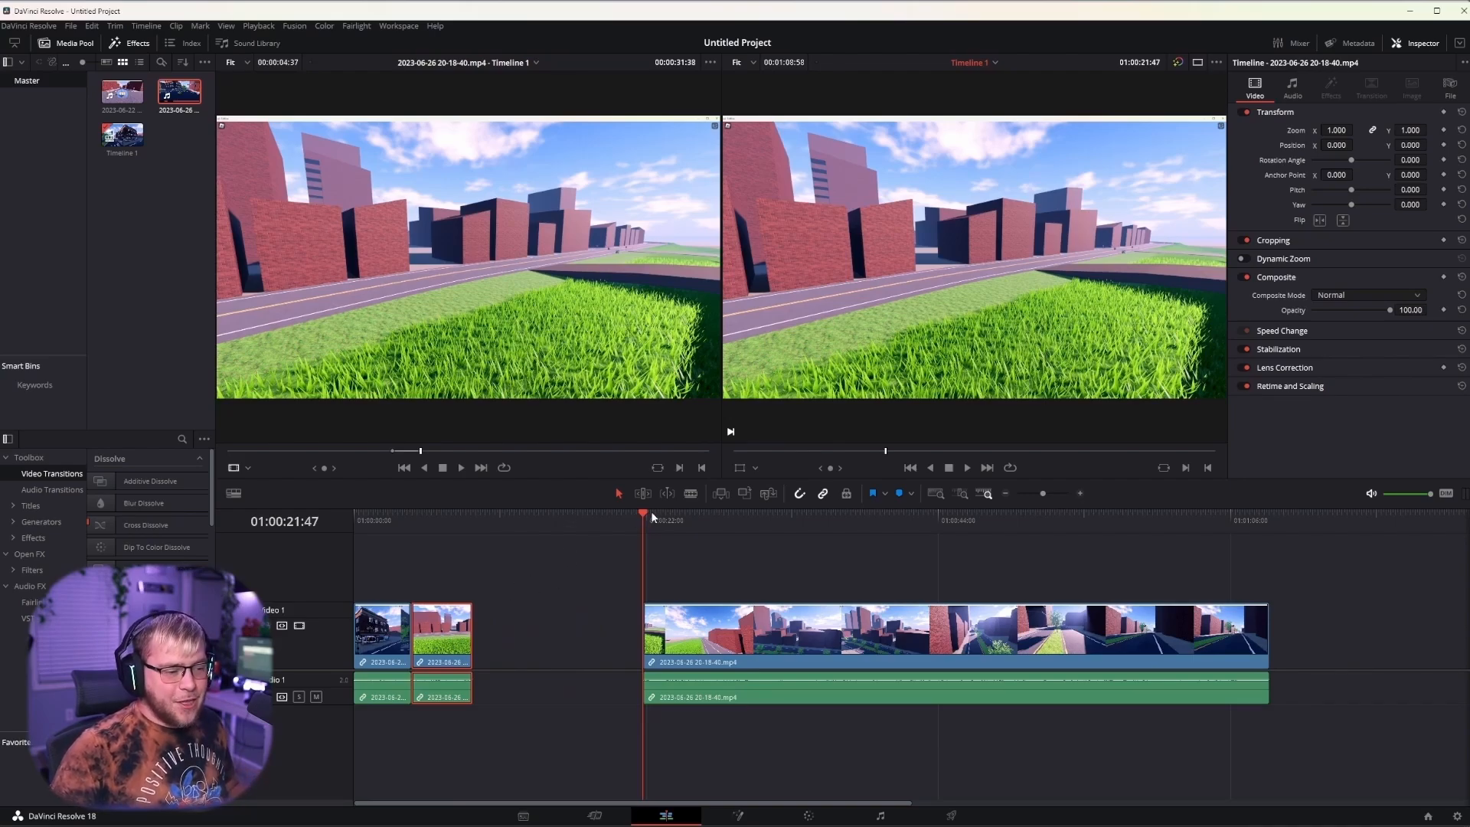
pyautogui.moveTo(652, 515); pyautogui.dragTo(829, 514)
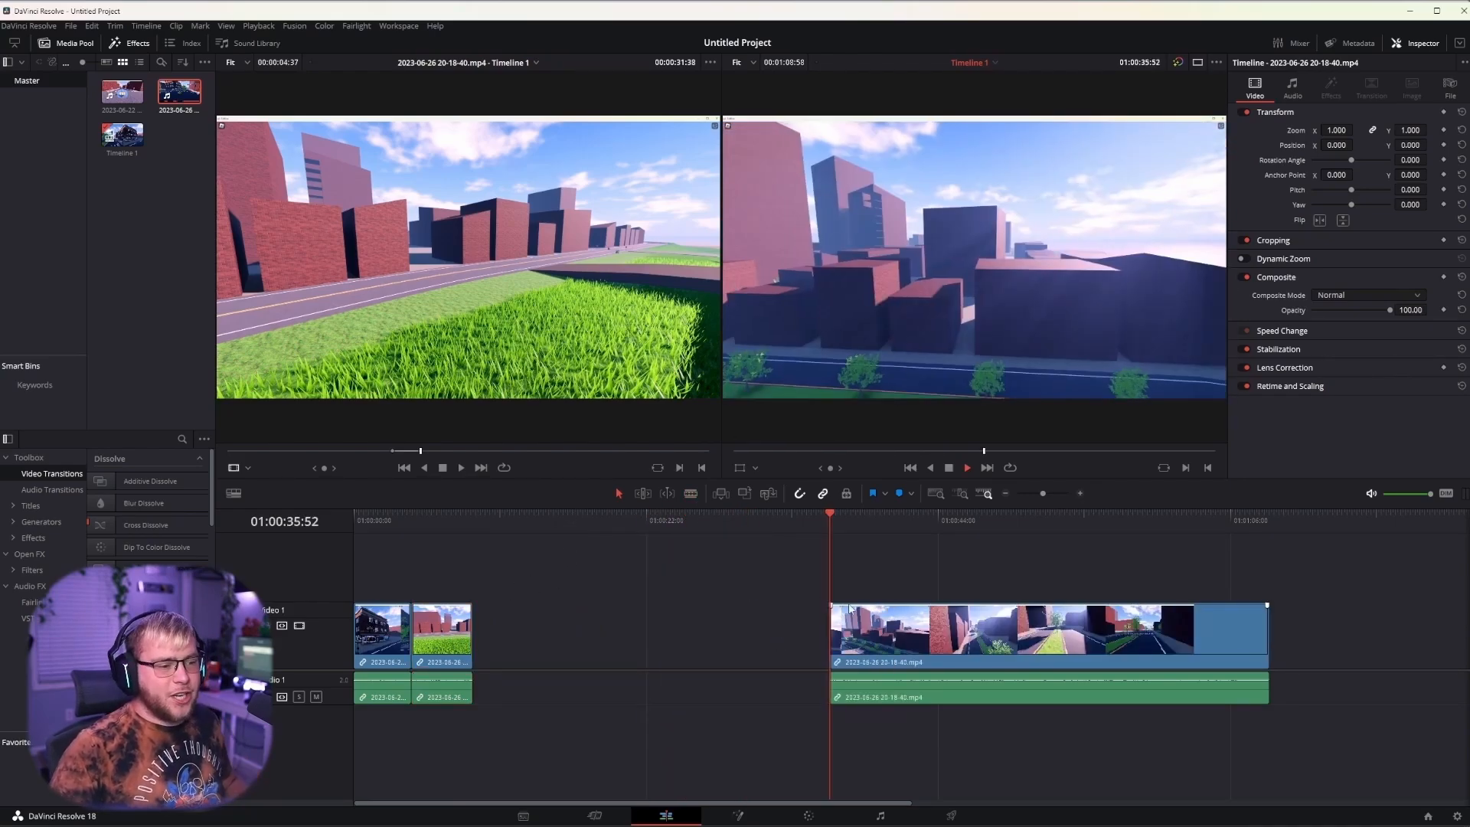
pyautogui.click(871, 513)
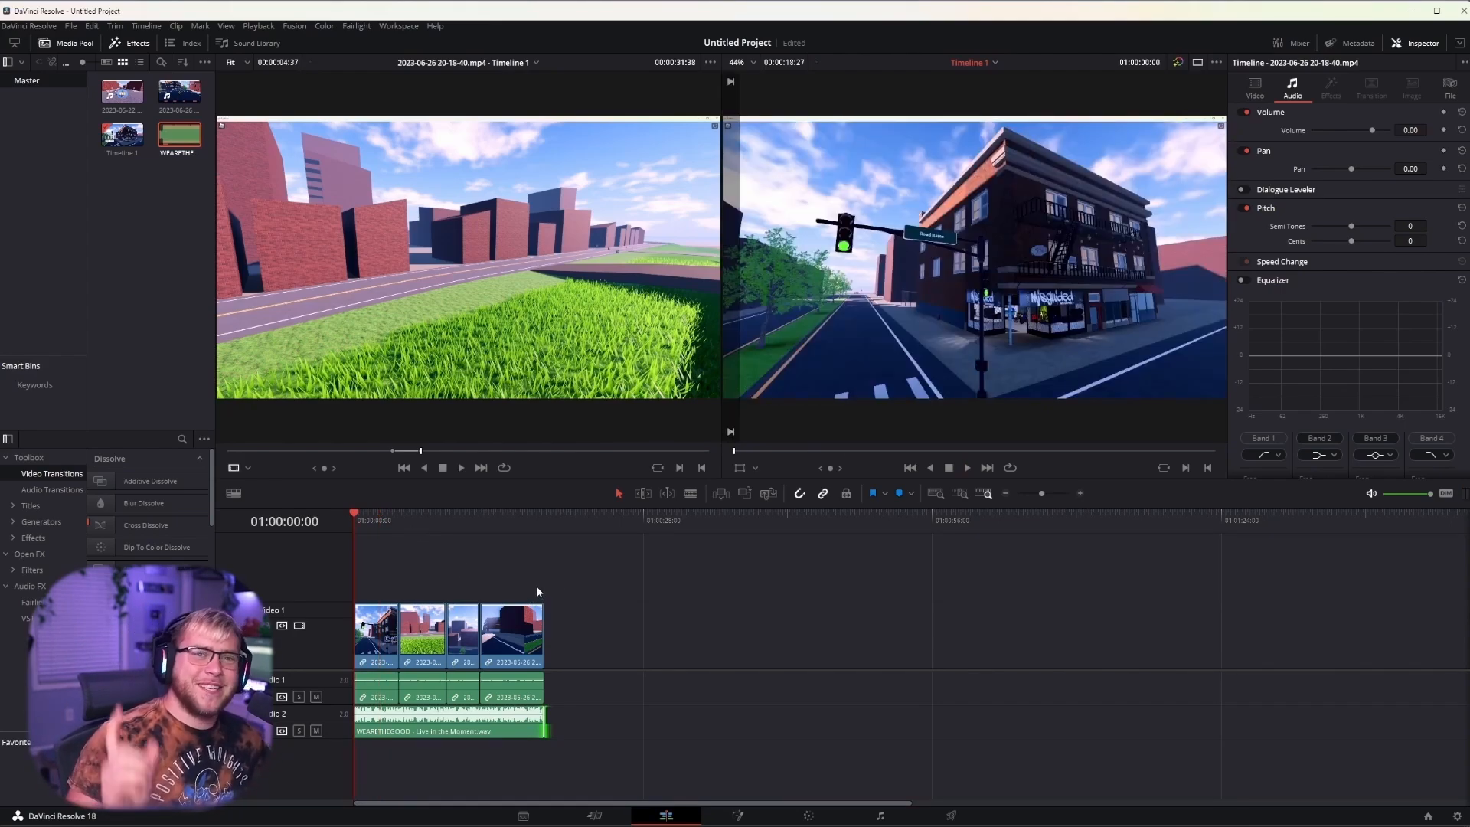
pyautogui.moveTo(684, 578)
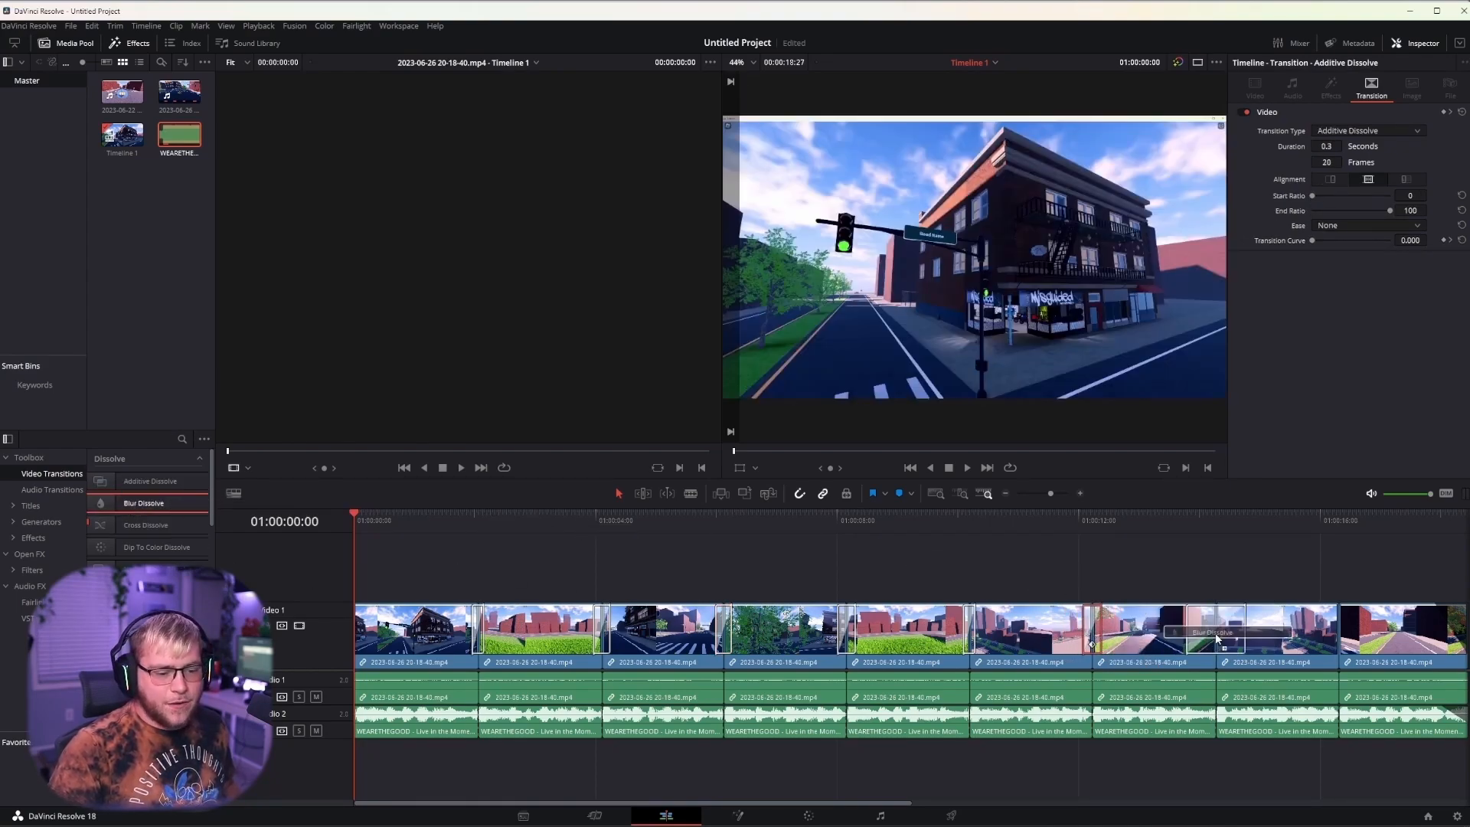
# Apply a Blur Dissolve transition to a cut between the free-cam clips
pyautogui.click(156, 547)
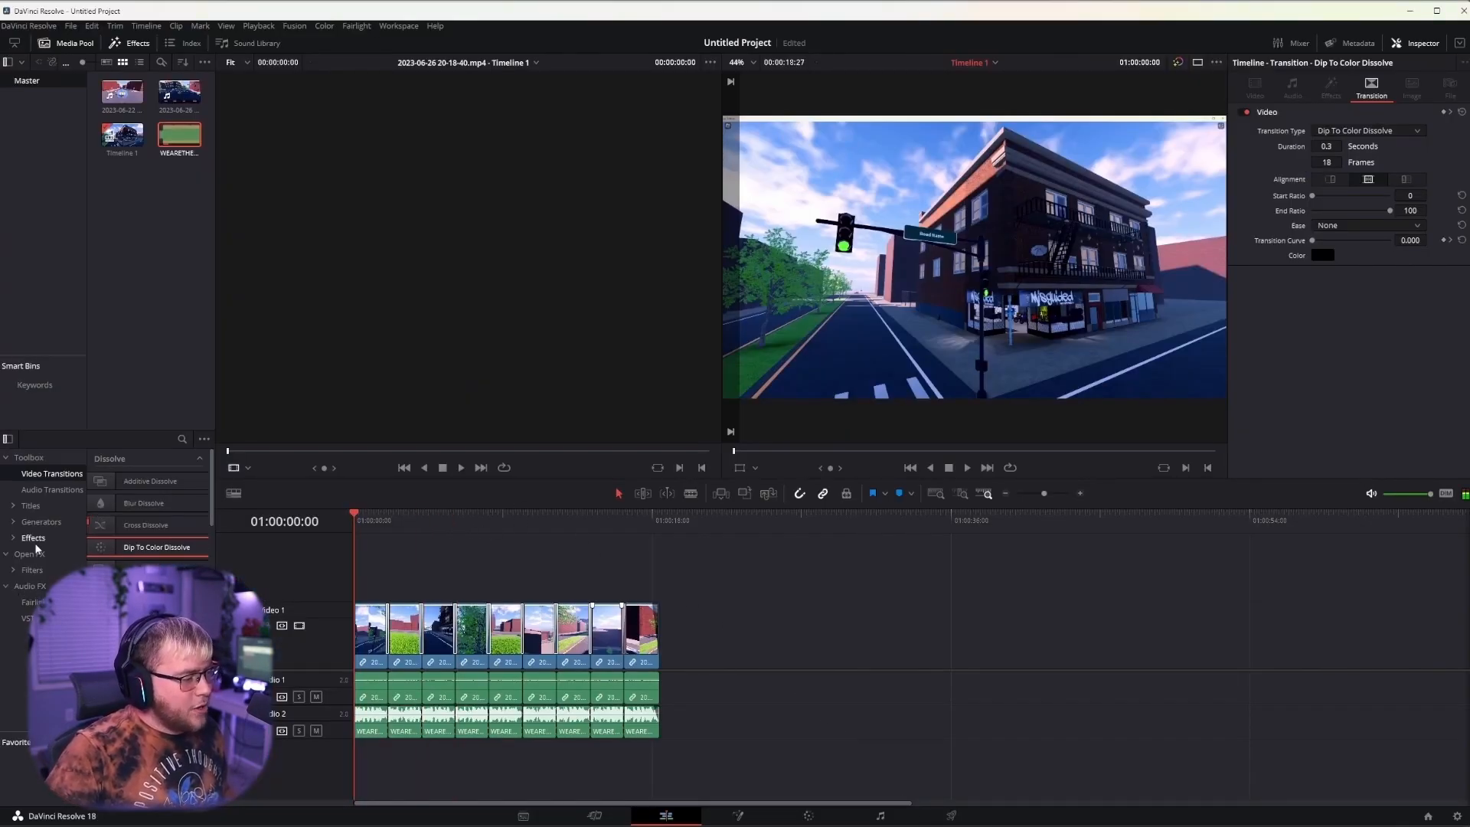
# Give the 'do dank nooners' title the MV Boli font and yellow text colour
pyautogui.click(31, 506)
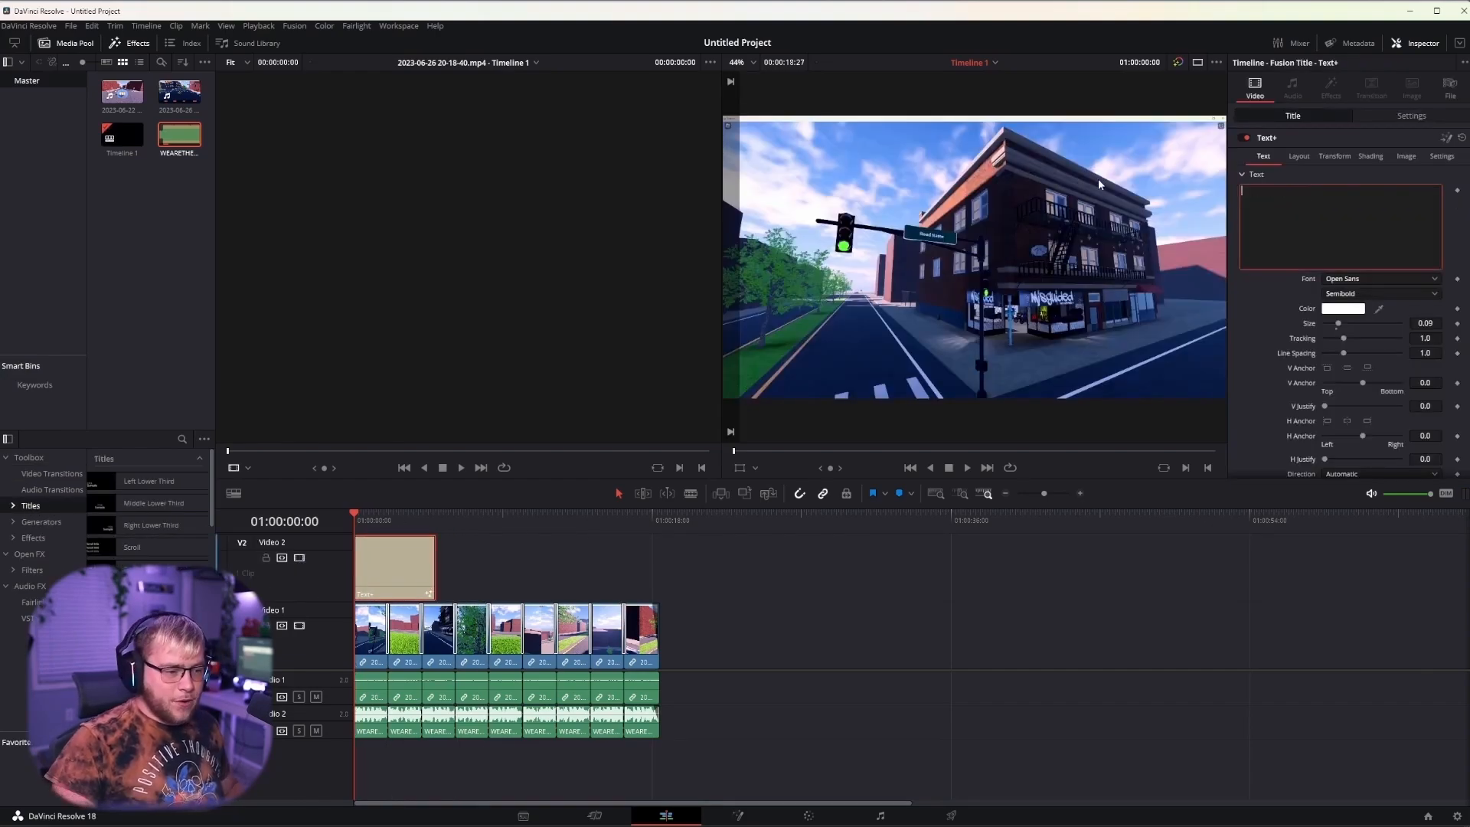
pyautogui.write('do dank nooners')
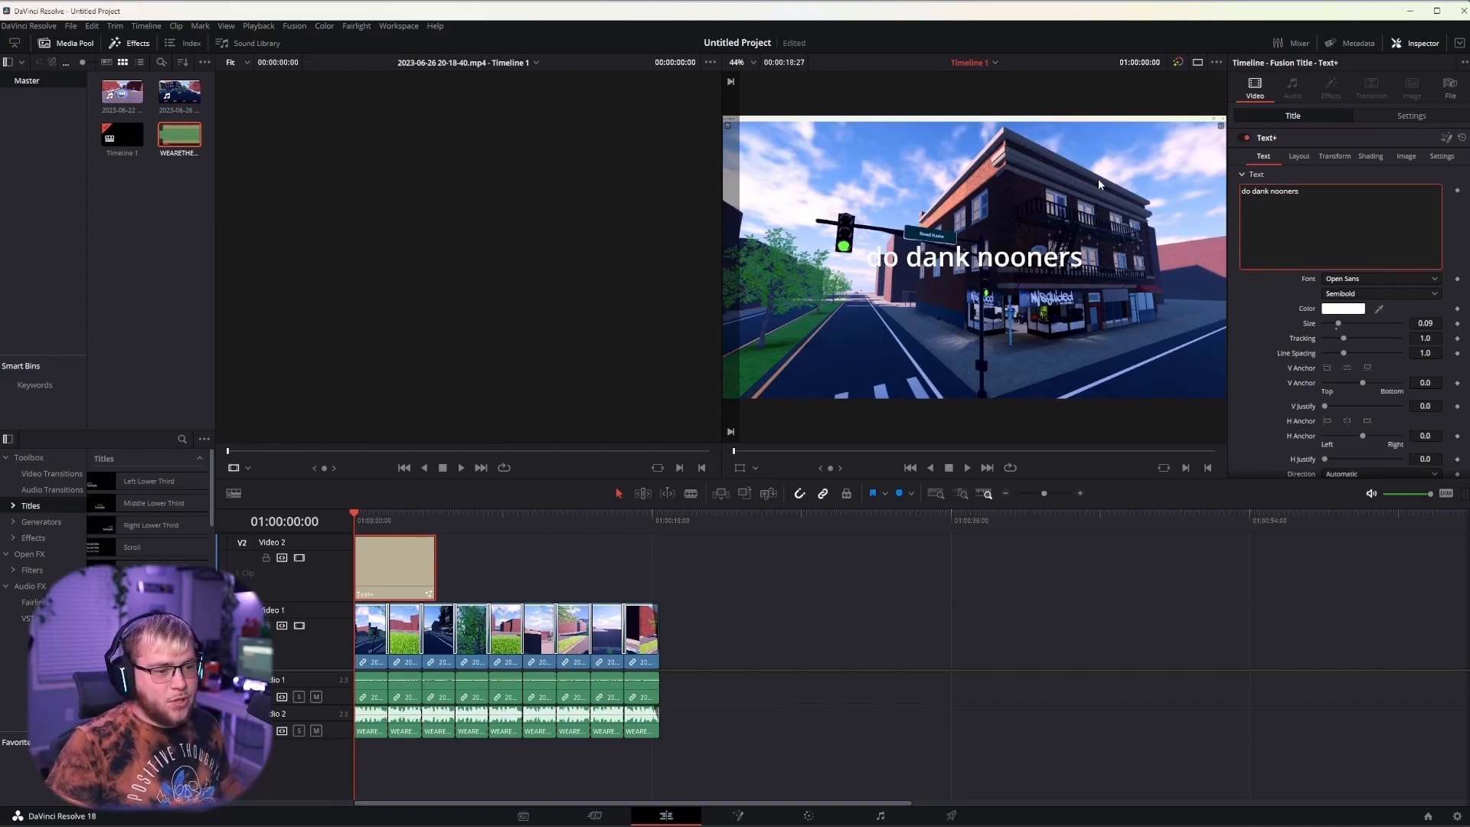
pyautogui.click(1378, 278)
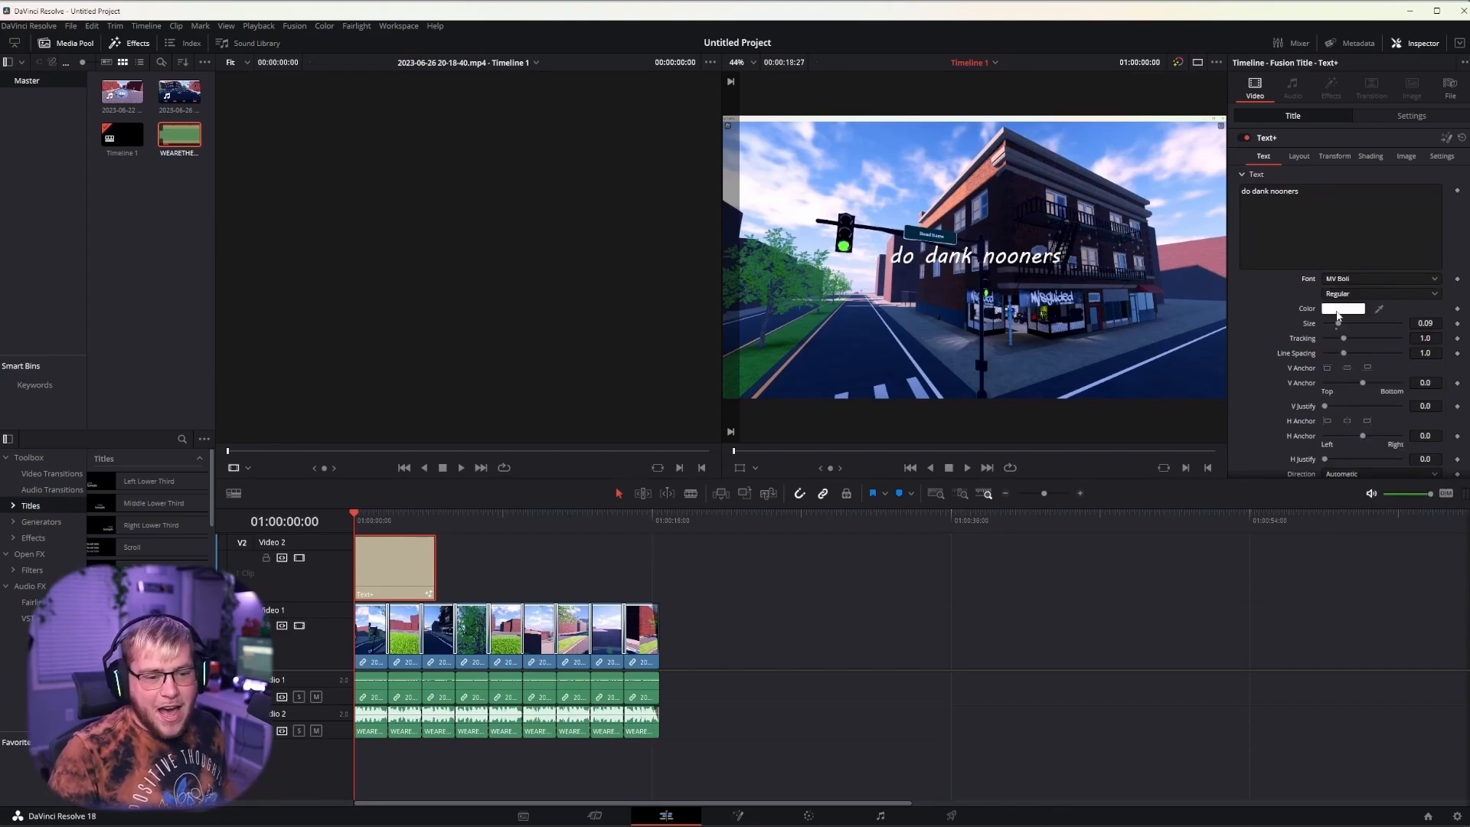
pyautogui.click(1343, 307)
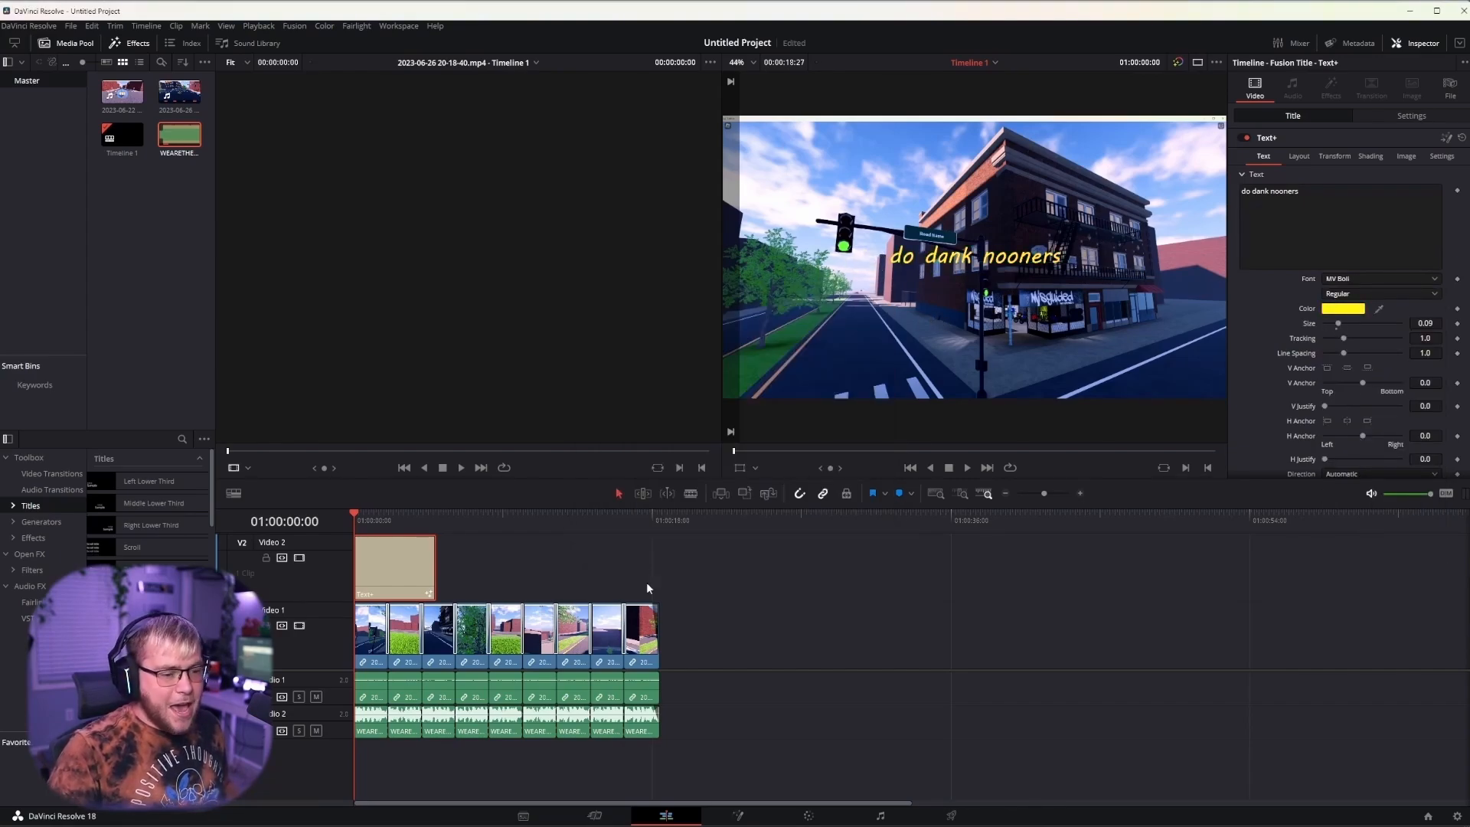
pyautogui.click(1410, 115)
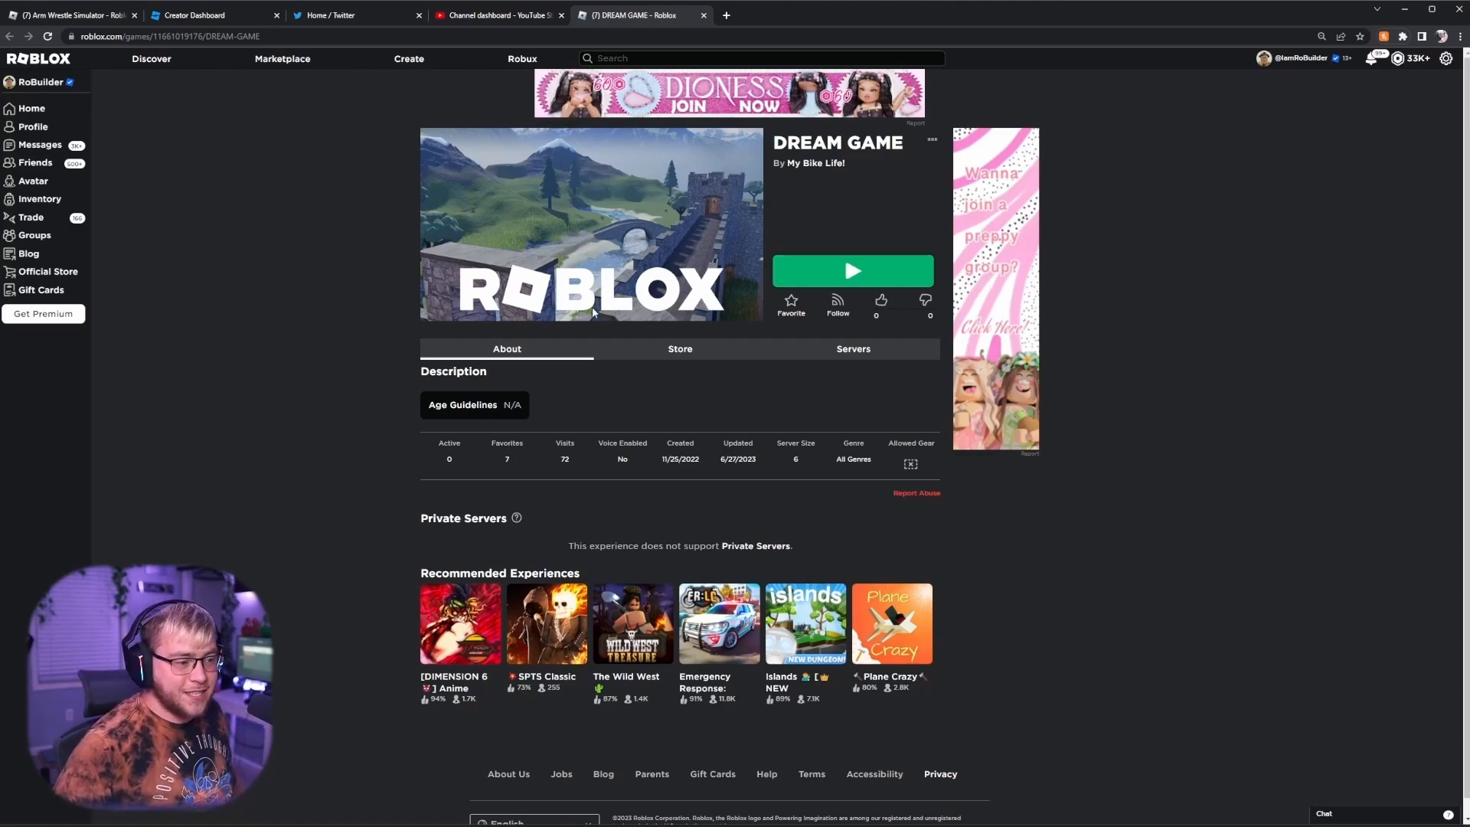
pyautogui.moveTo(763, 370)
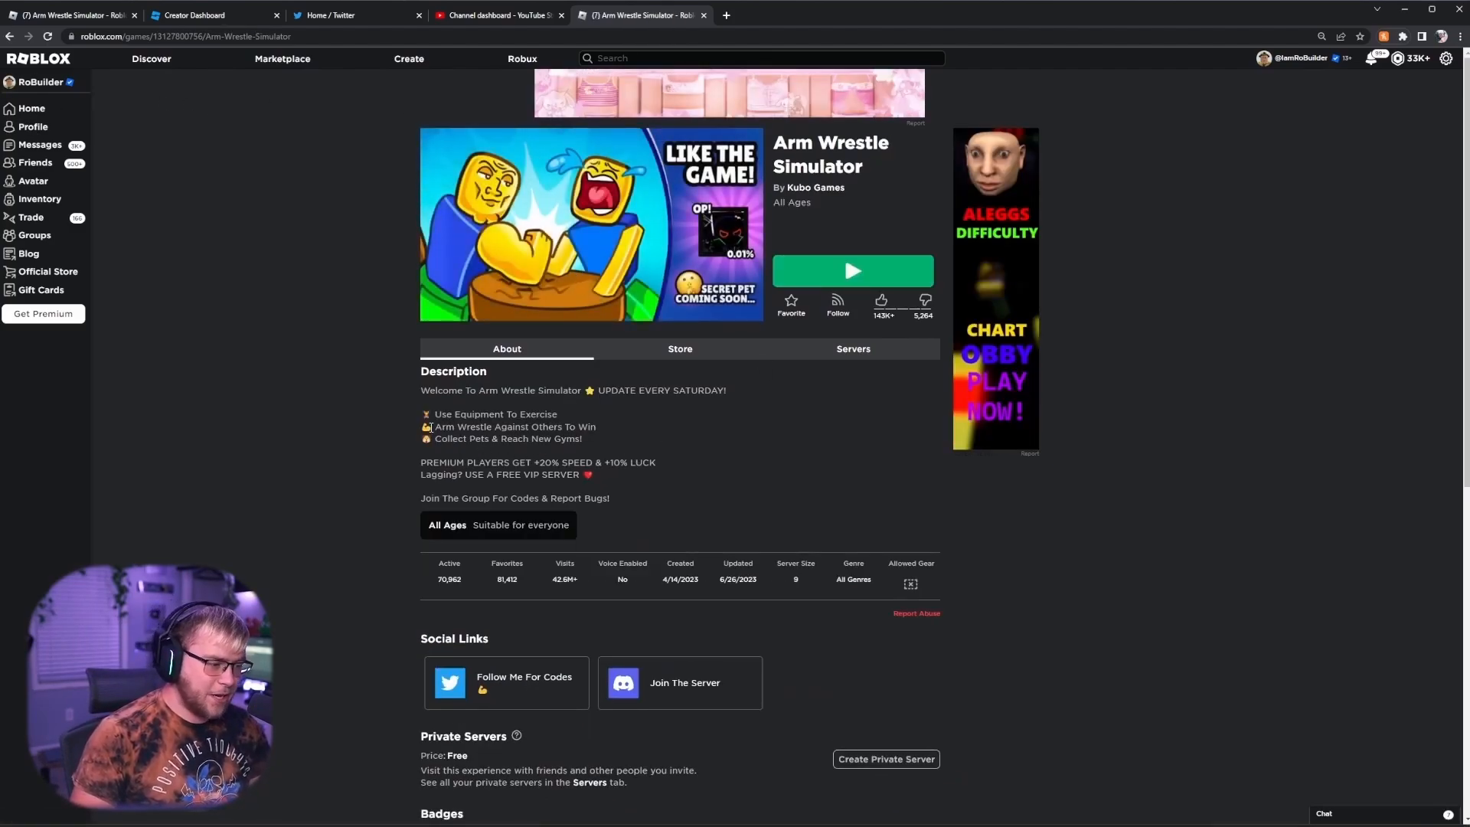
# Highlight the game description's opening line, then return to the Roblox home page
pyautogui.moveTo(429, 390); pyautogui.dragTo(671, 390)
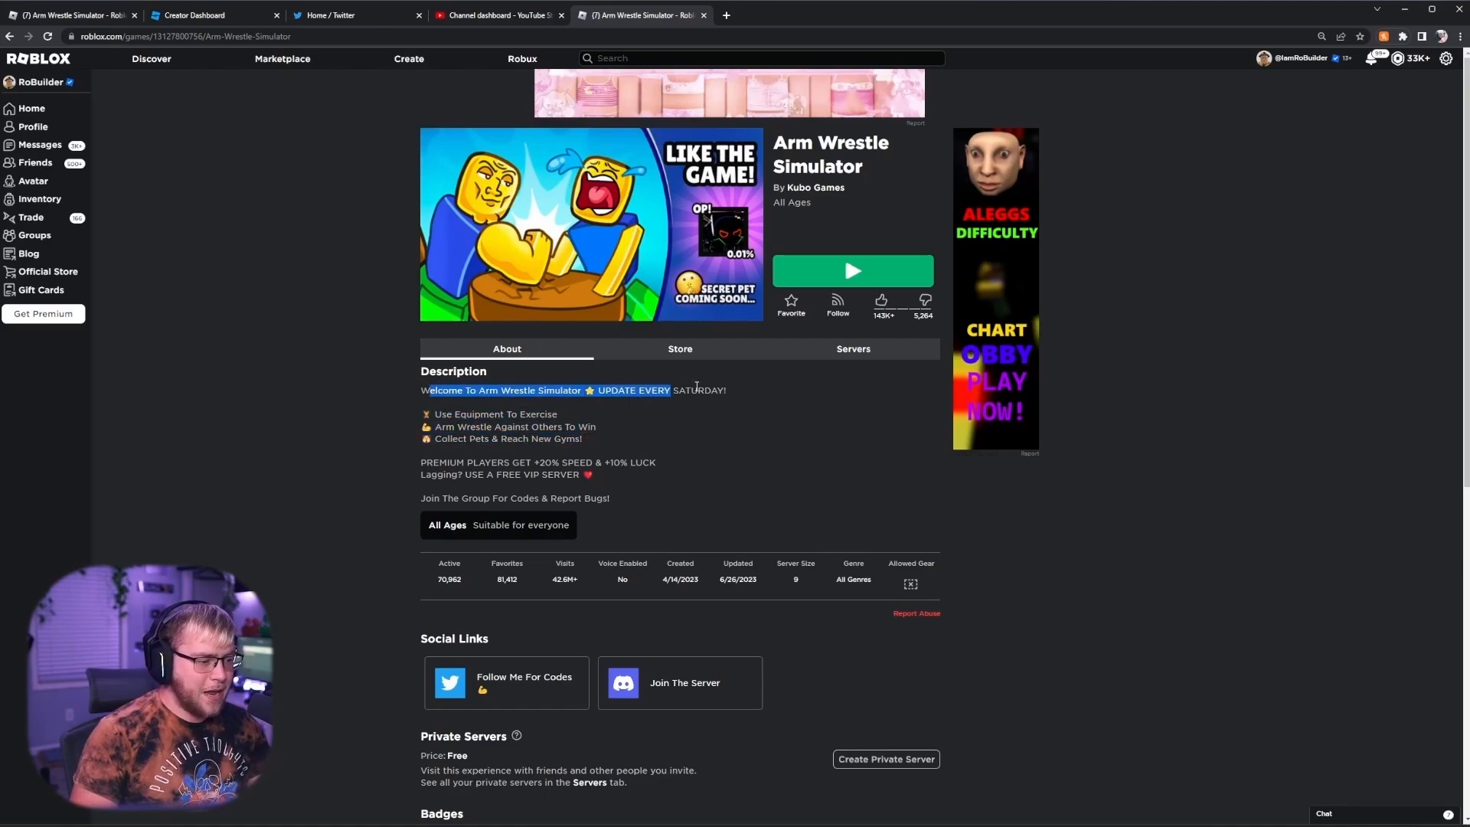
pyautogui.click(316, 419)
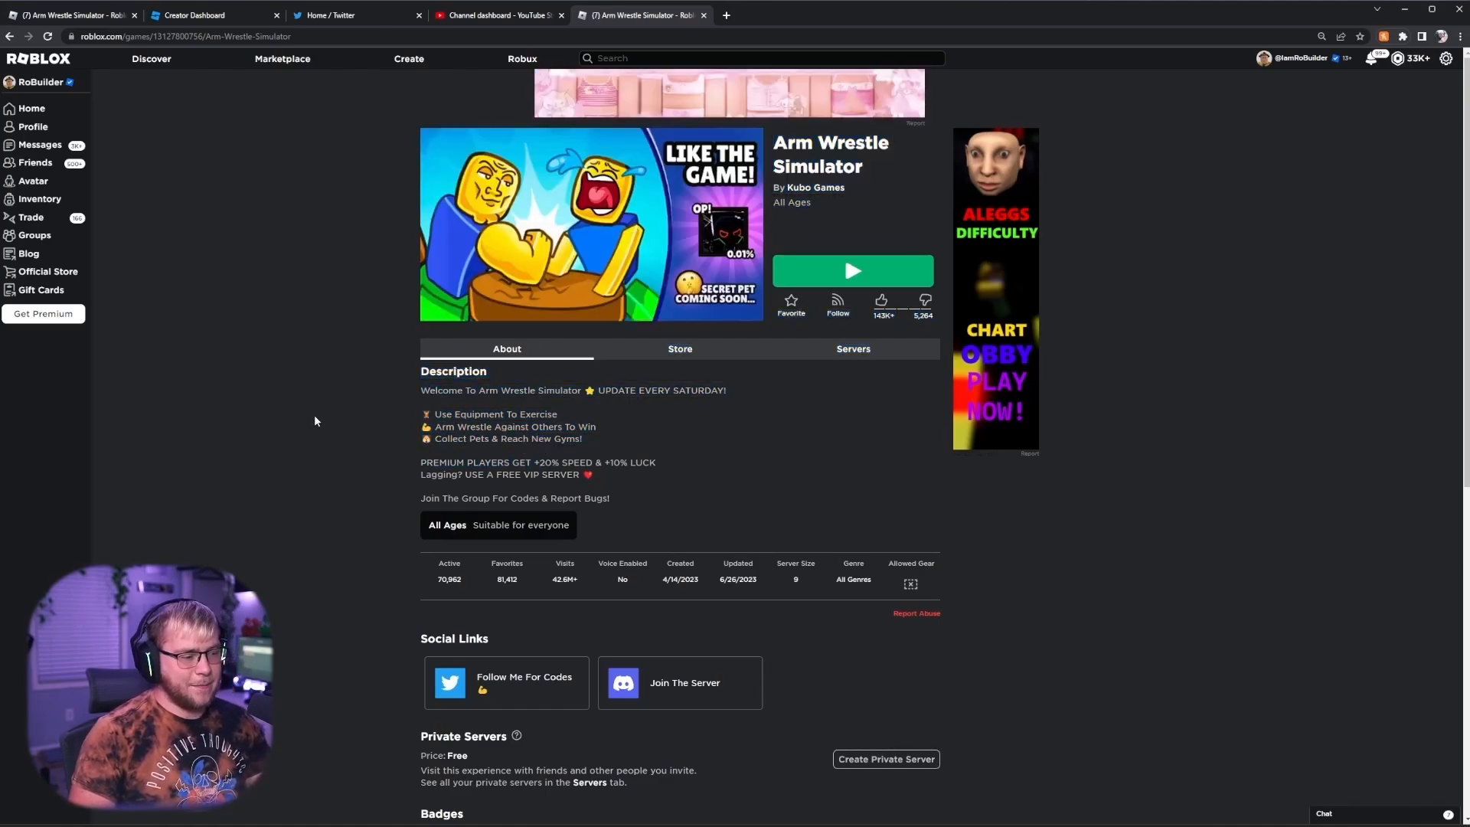
pyautogui.click(30, 107)
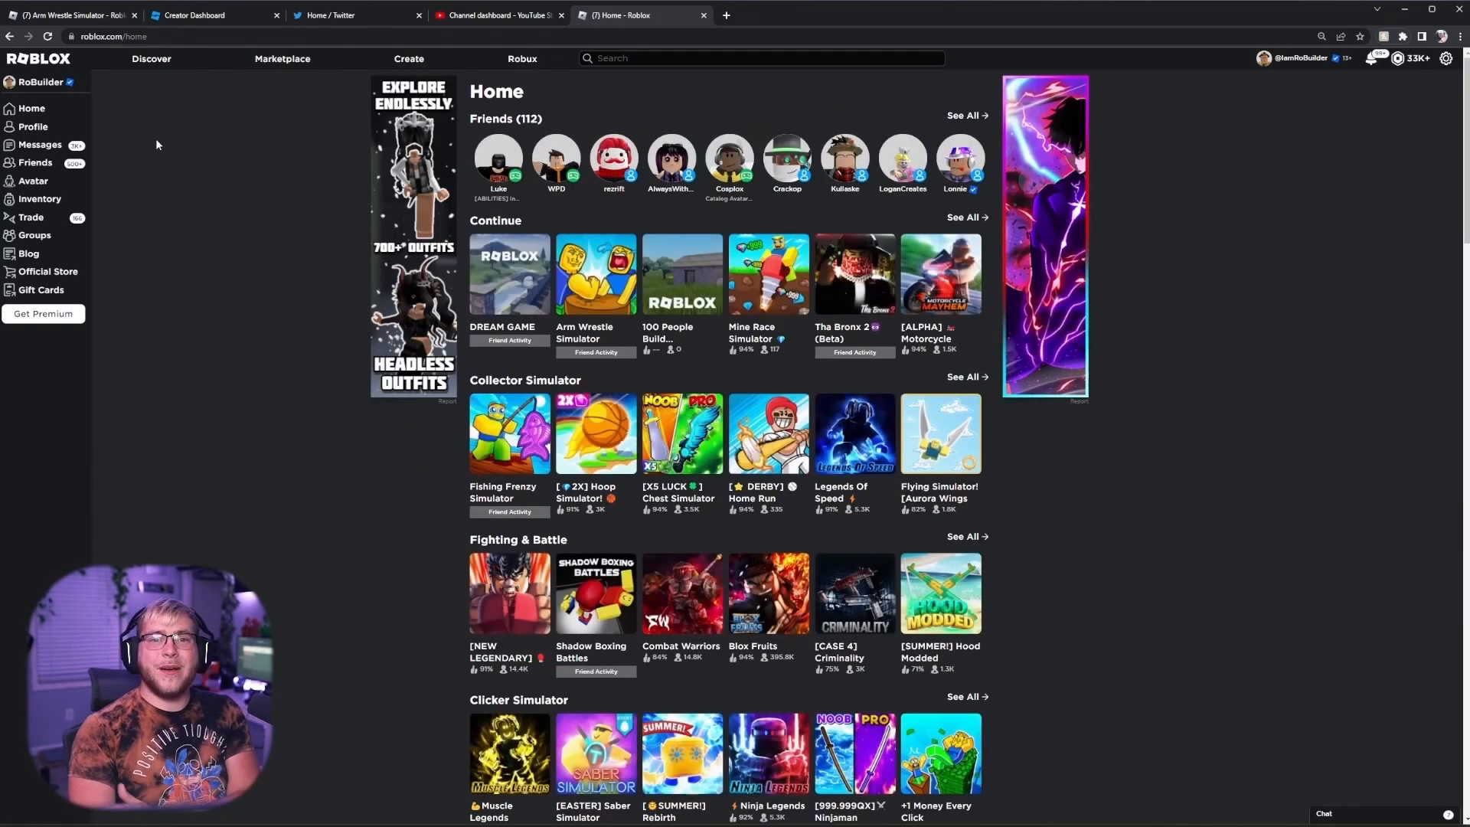